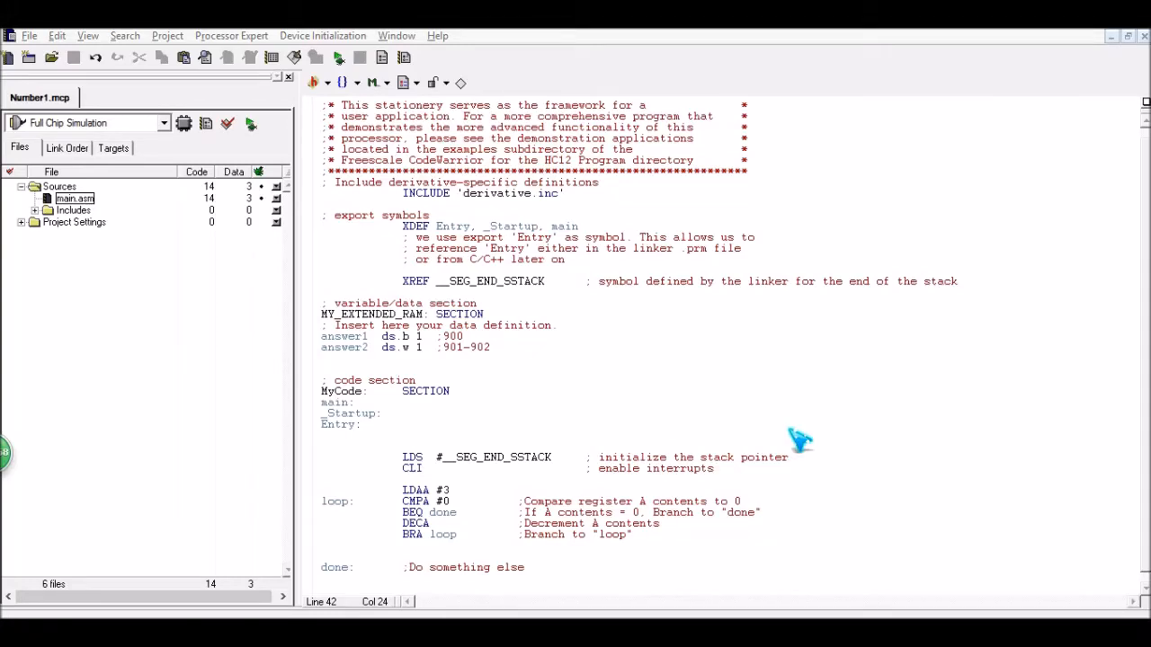
{"action": "mouse_move", "coordinate": [413, 458]}
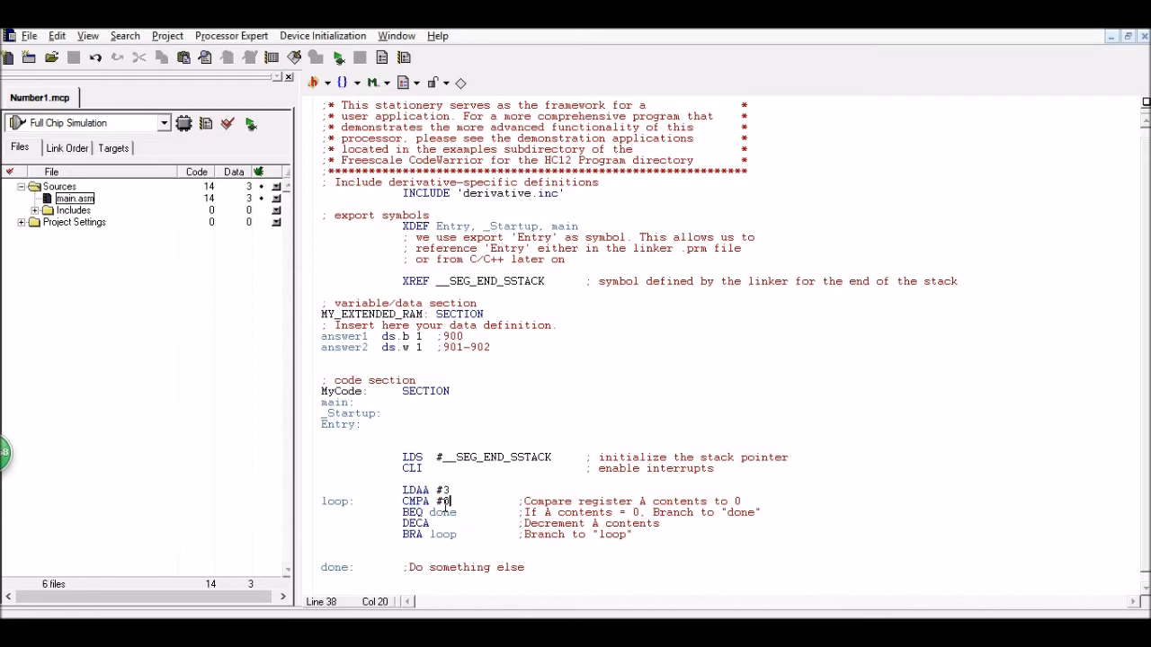
- Highlight the compare-against-zero, DECA and whole loop block in the assembly source
{"action": "double_click", "coordinate": [417, 501]}
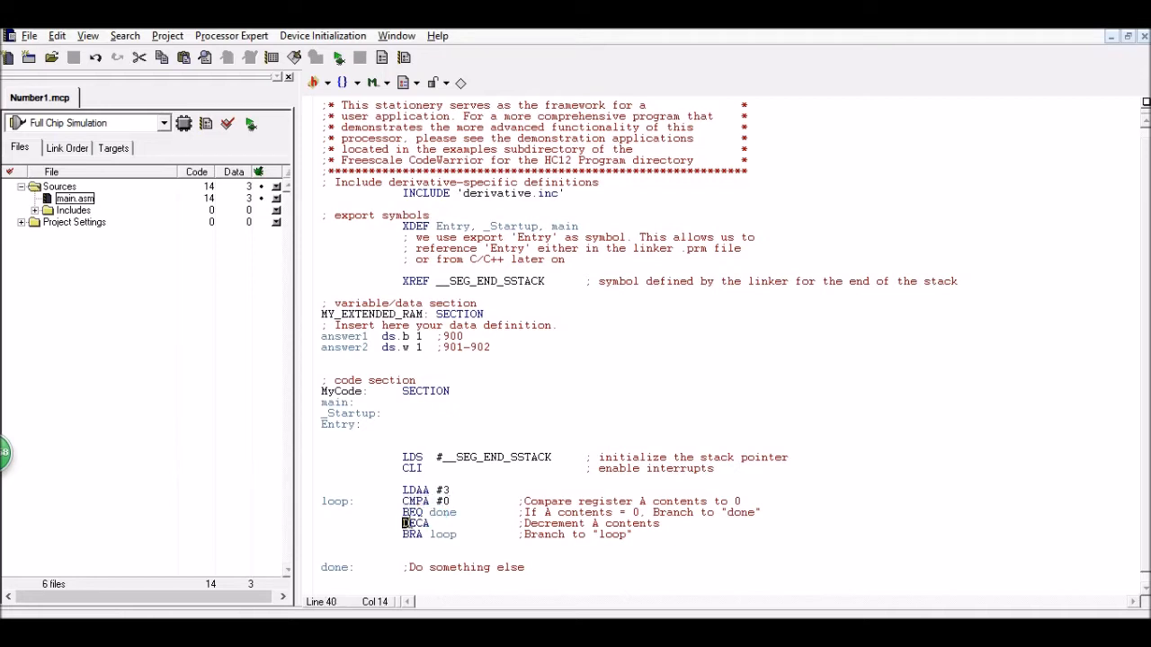
{"action": "double_click", "coordinate": [416, 524]}
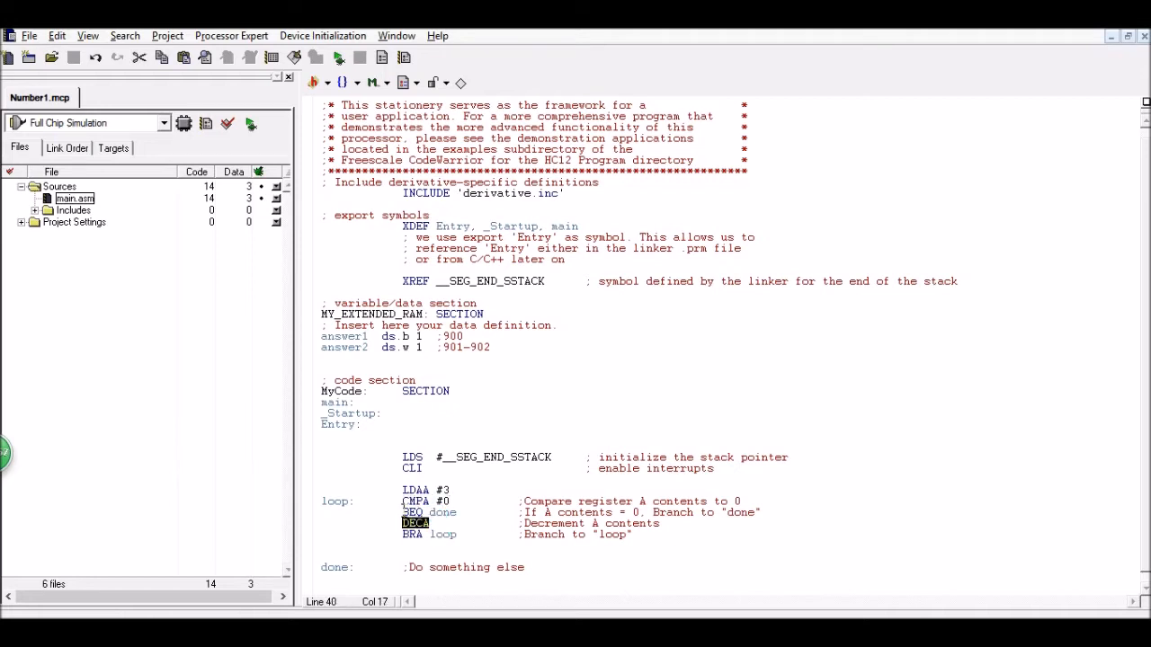
{"action": "left_click", "coordinate": [413, 534]}
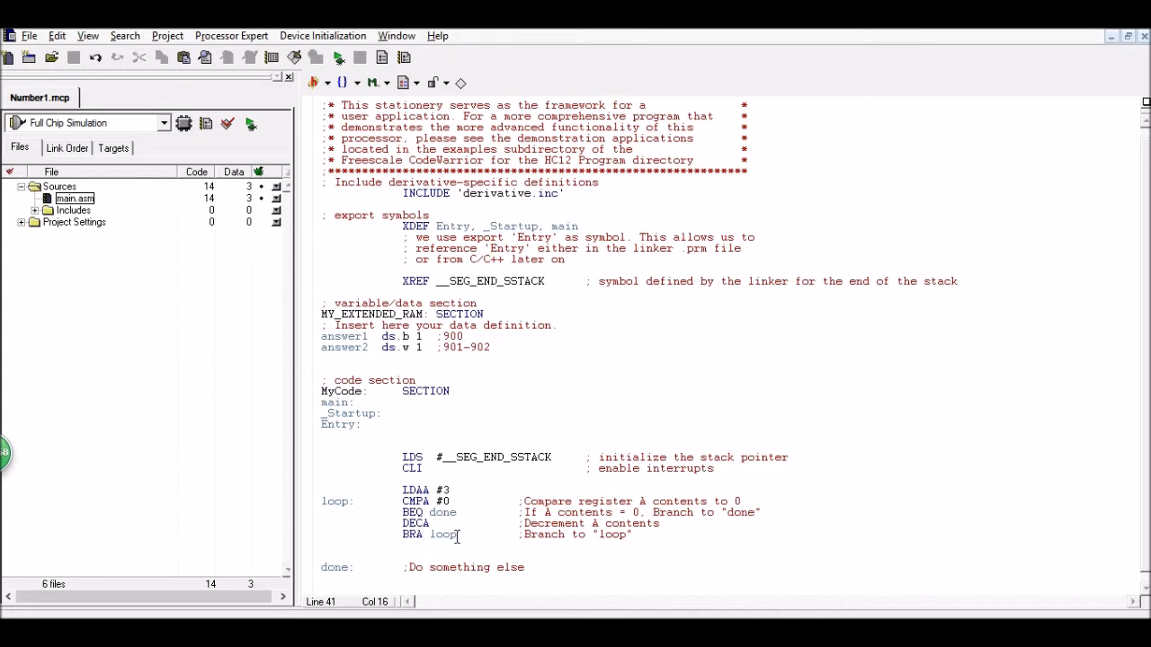
{"action": "mouse_move", "coordinate": [454, 513]}
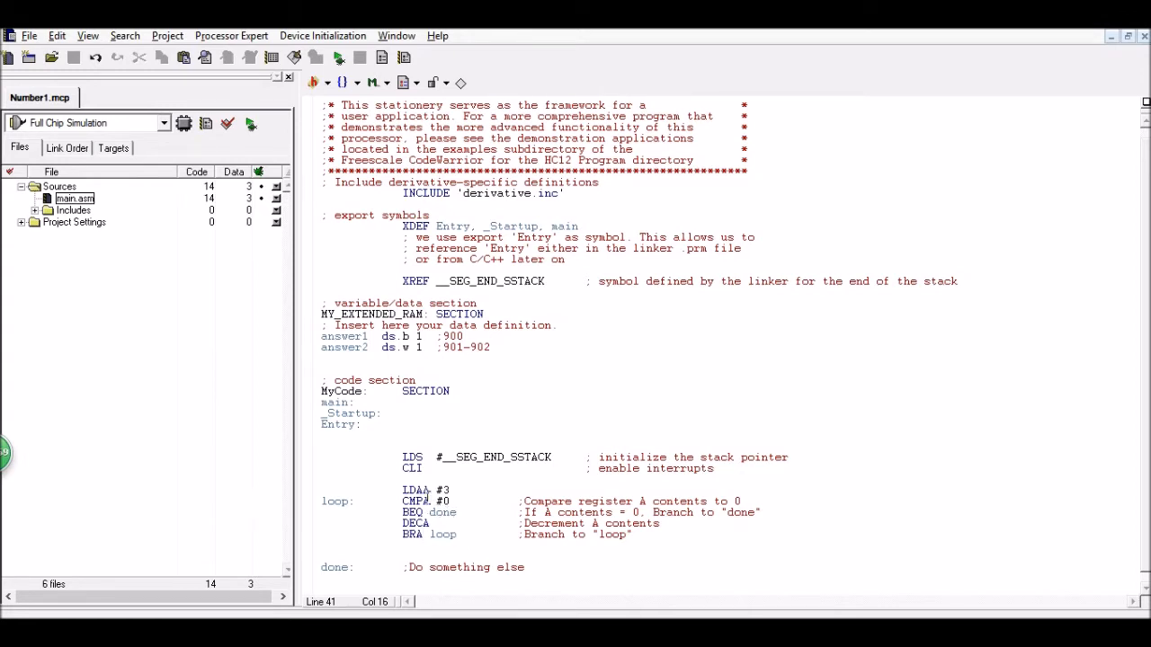
{"action": "left_click_drag", "start_coordinate": [428, 490], "coordinate": [440, 534]}
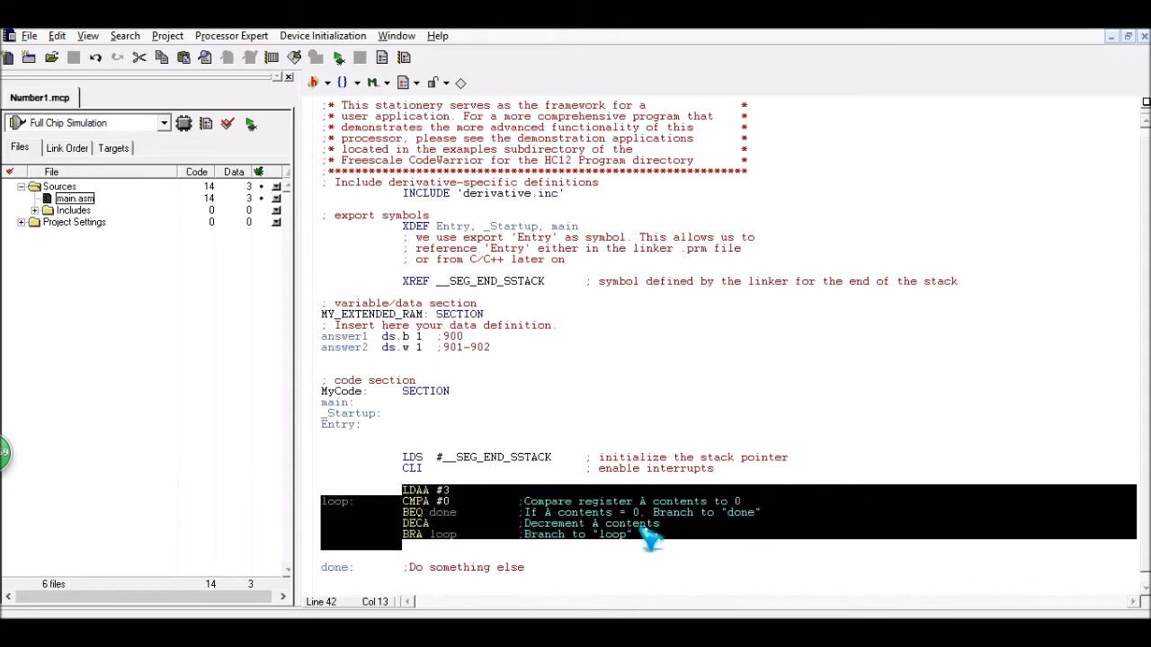
{"action": "left_click", "coordinate": [494, 501]}
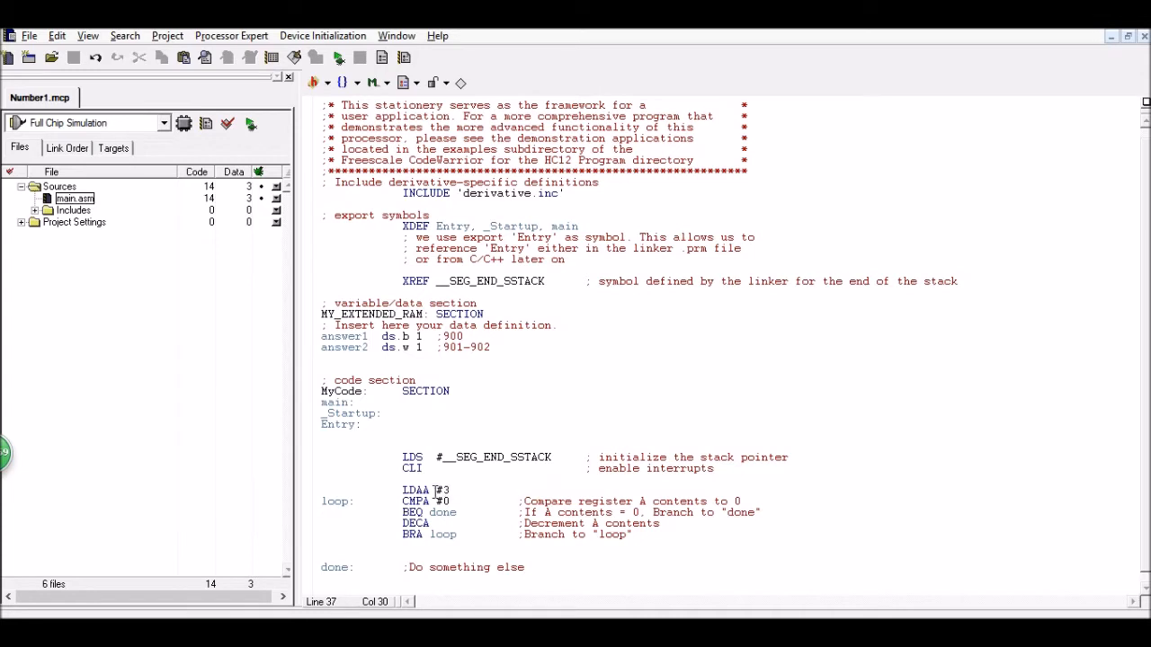
- Highlight the starting value #3, the loop branch target and compare value #0
{"action": "double_click", "coordinate": [423, 490]}
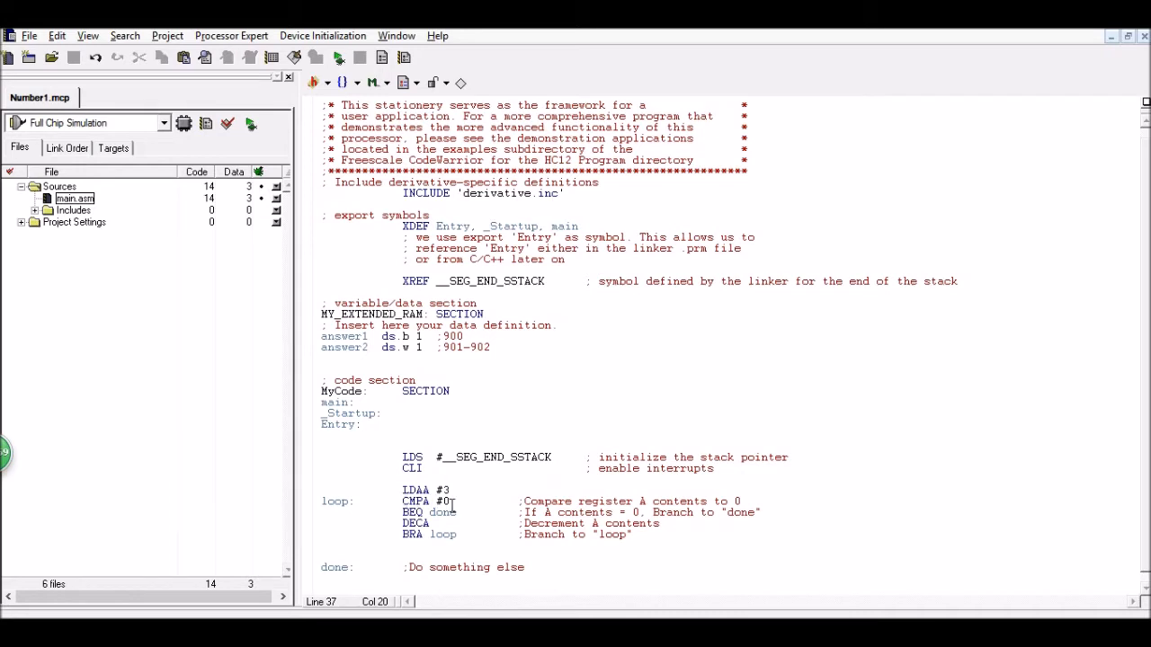
{"action": "left_click", "coordinate": [449, 501]}
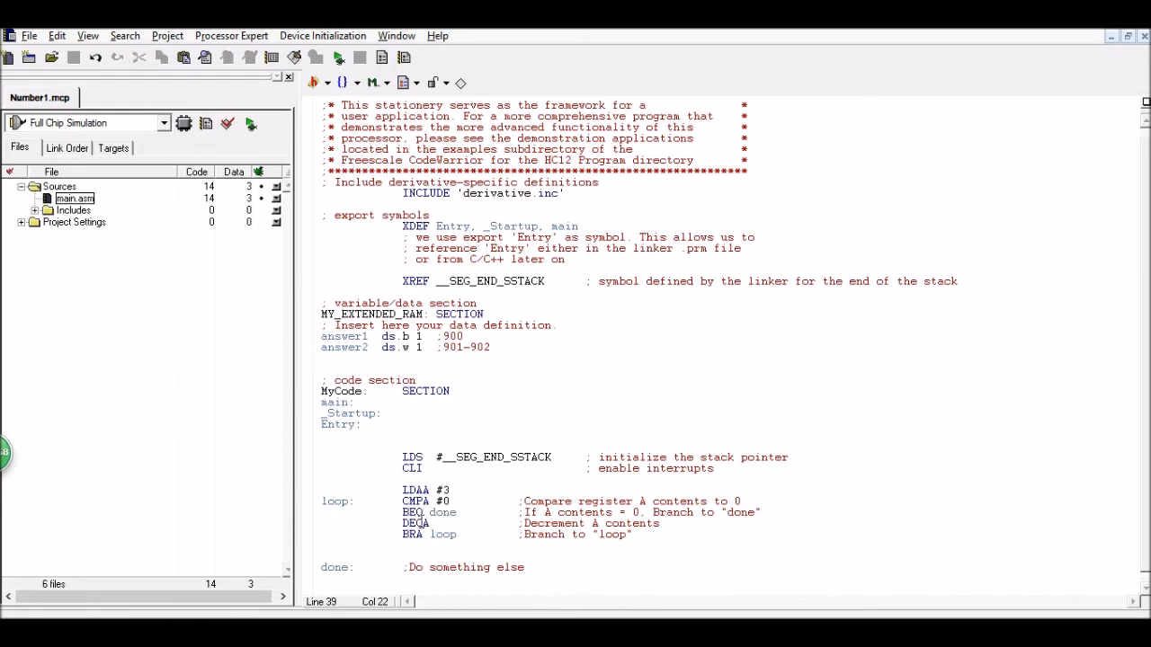
{"action": "double_click", "coordinate": [416, 524]}
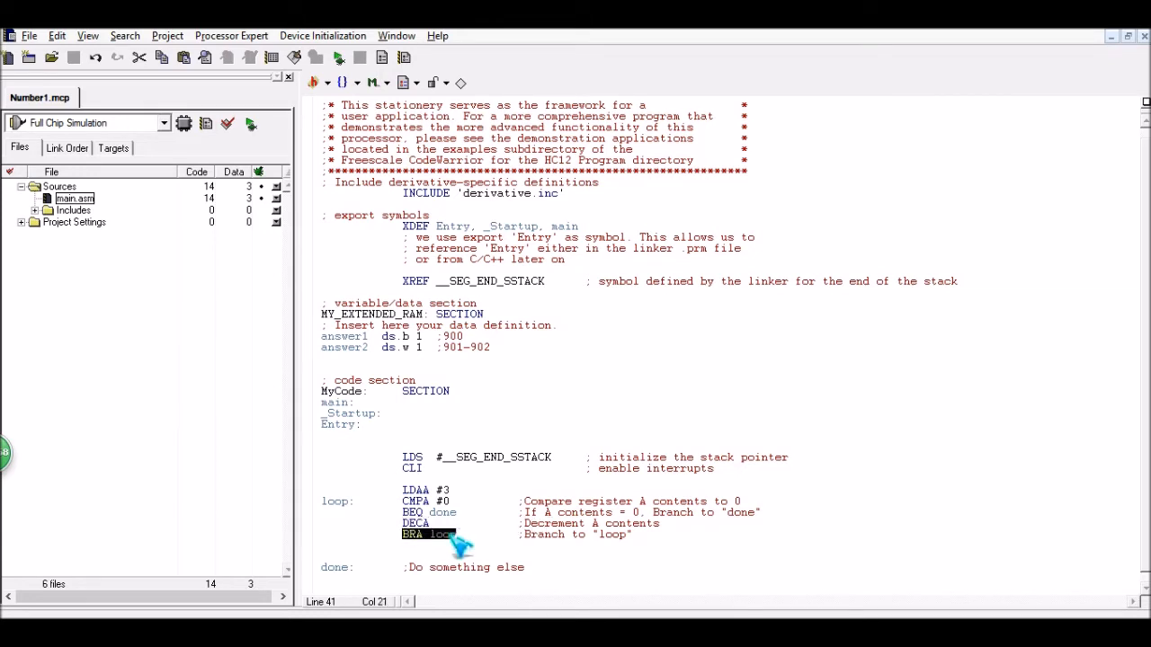
{"action": "left_click", "coordinate": [438, 534]}
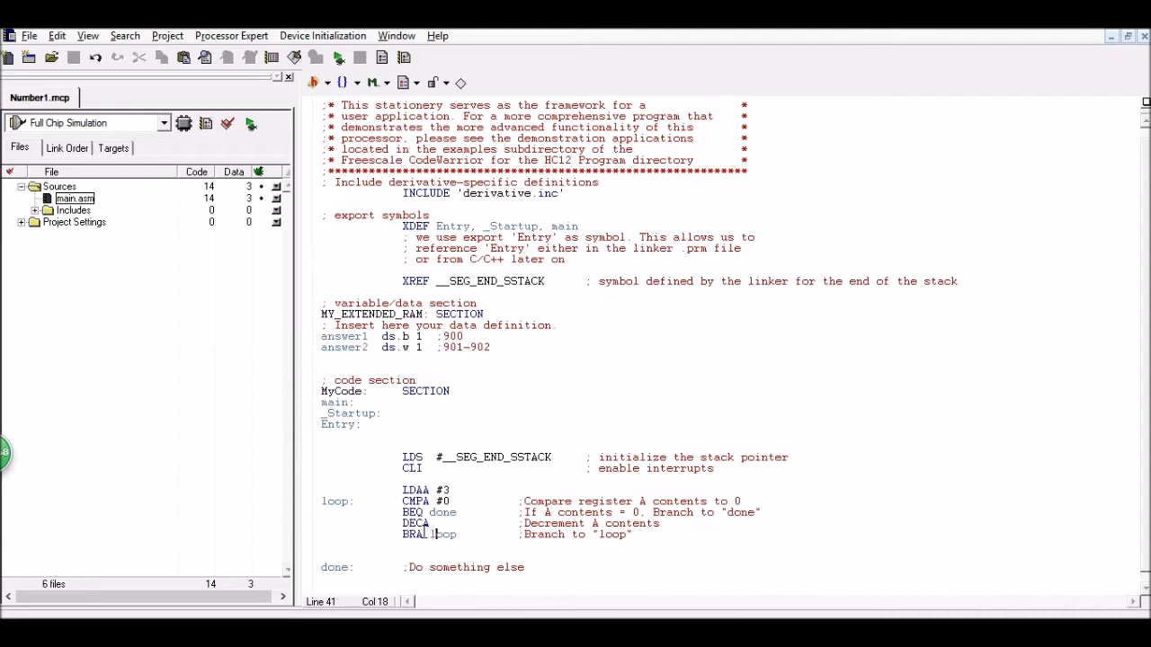
{"action": "double_click", "coordinate": [338, 501]}
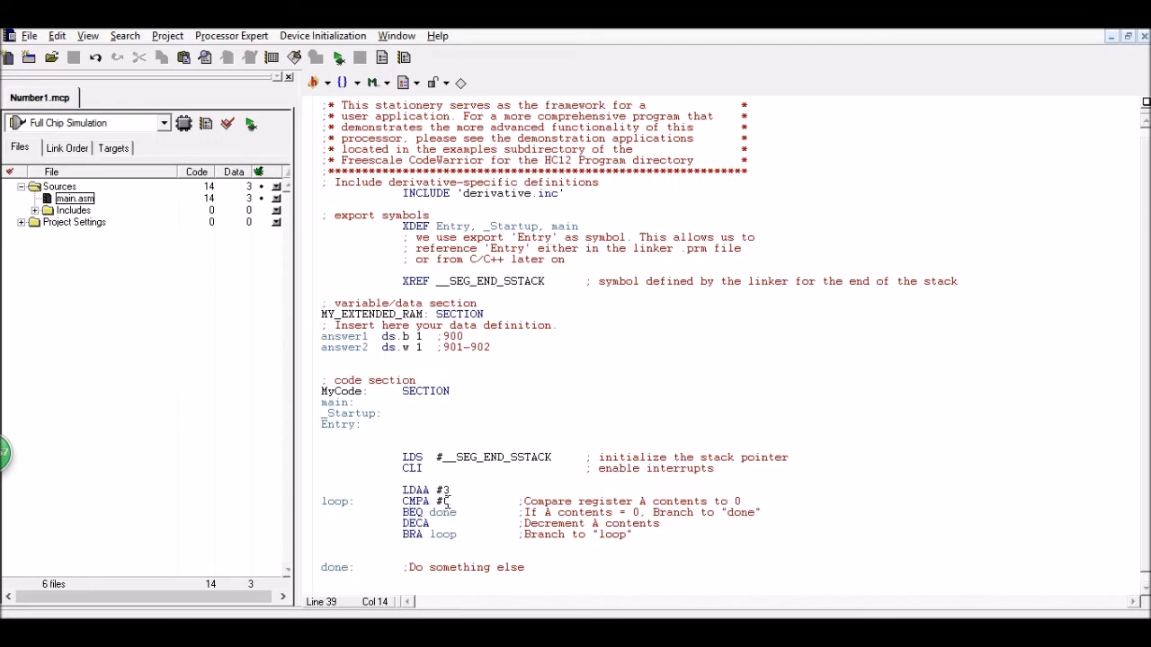
{"action": "double_click", "coordinate": [411, 513]}
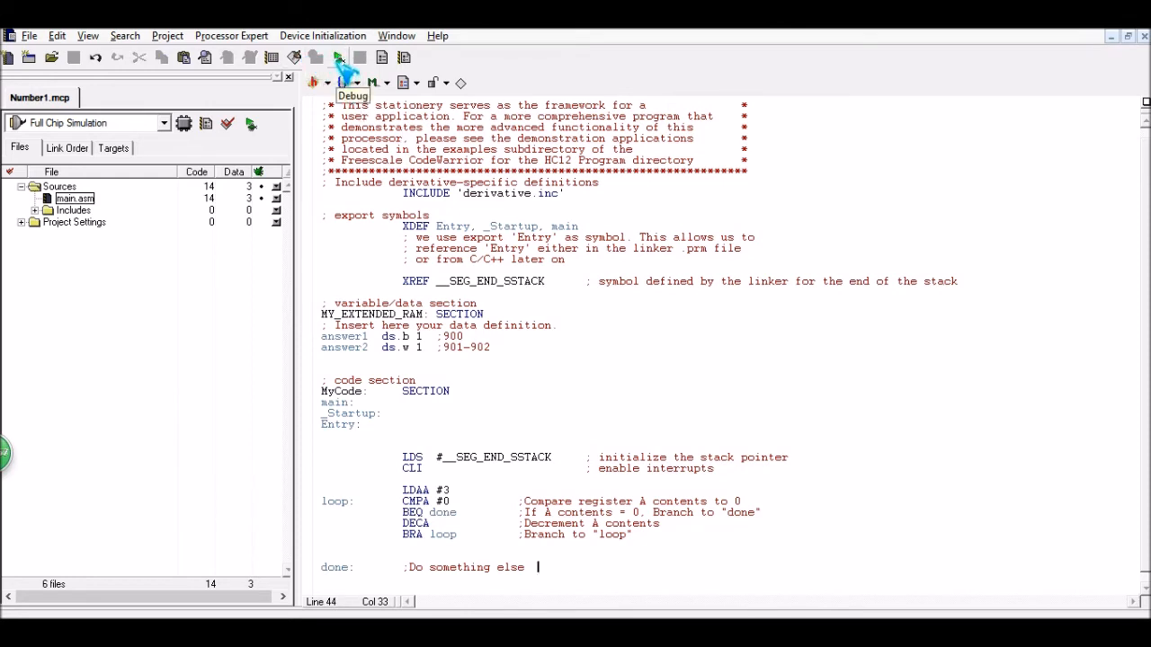
- Launch the simulator and single-step past LDAA #3 and CMPA to DECA
{"action": "left_click", "coordinate": [338, 63]}
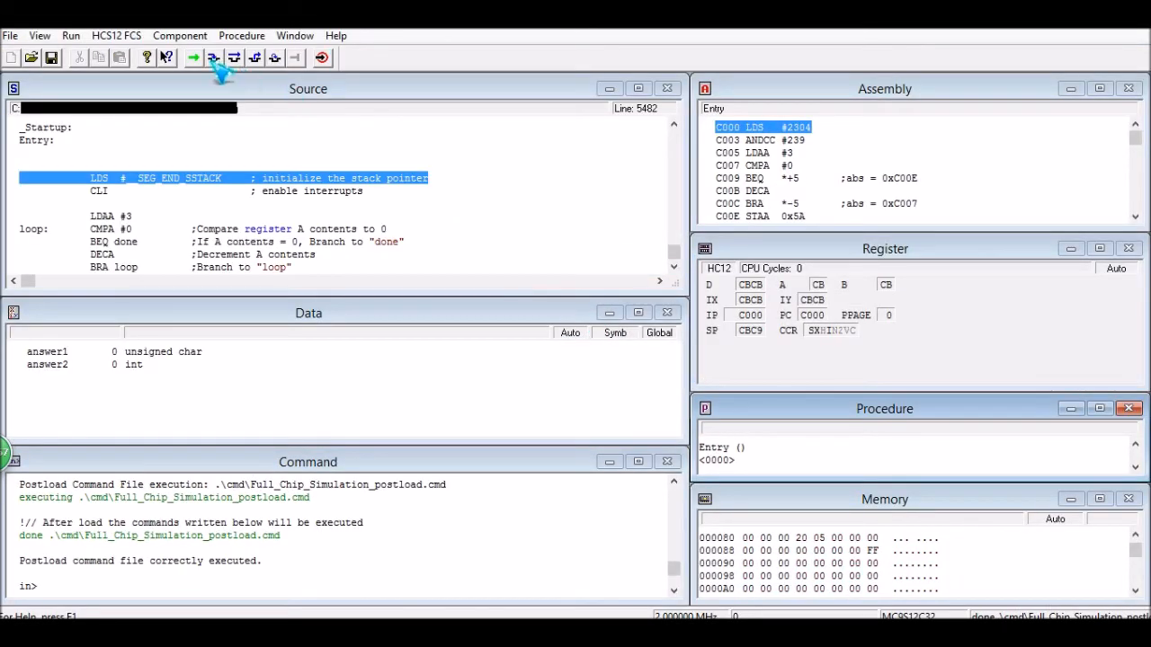
{"action": "left_click", "coordinate": [214, 58]}
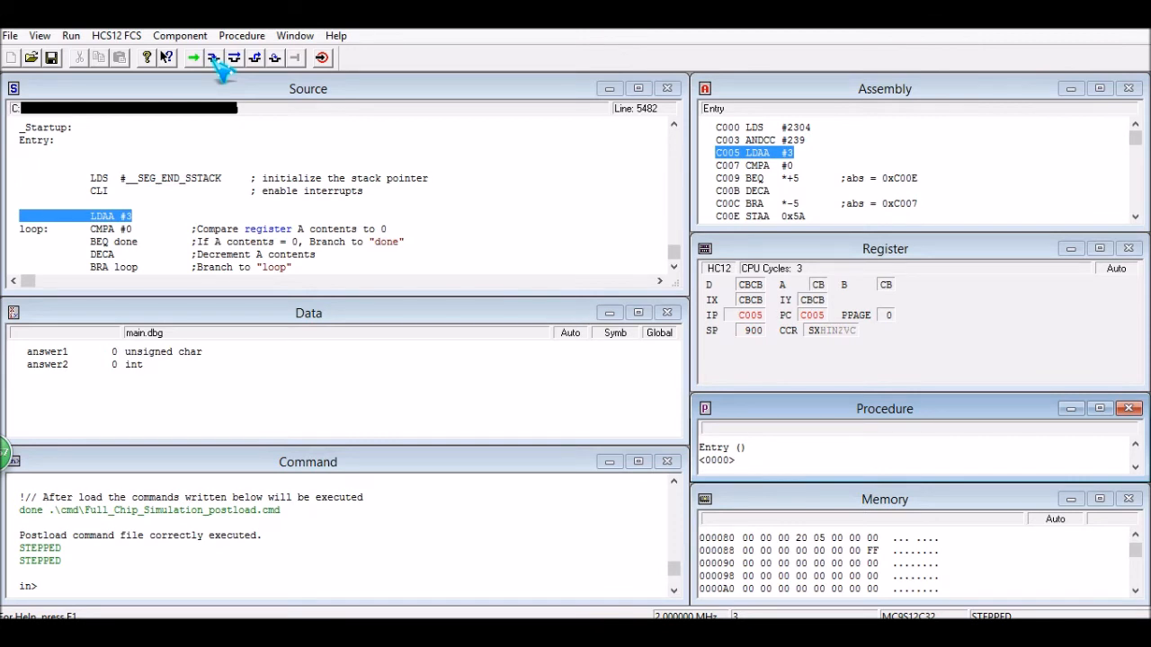
{"action": "left_click", "coordinate": [213, 58]}
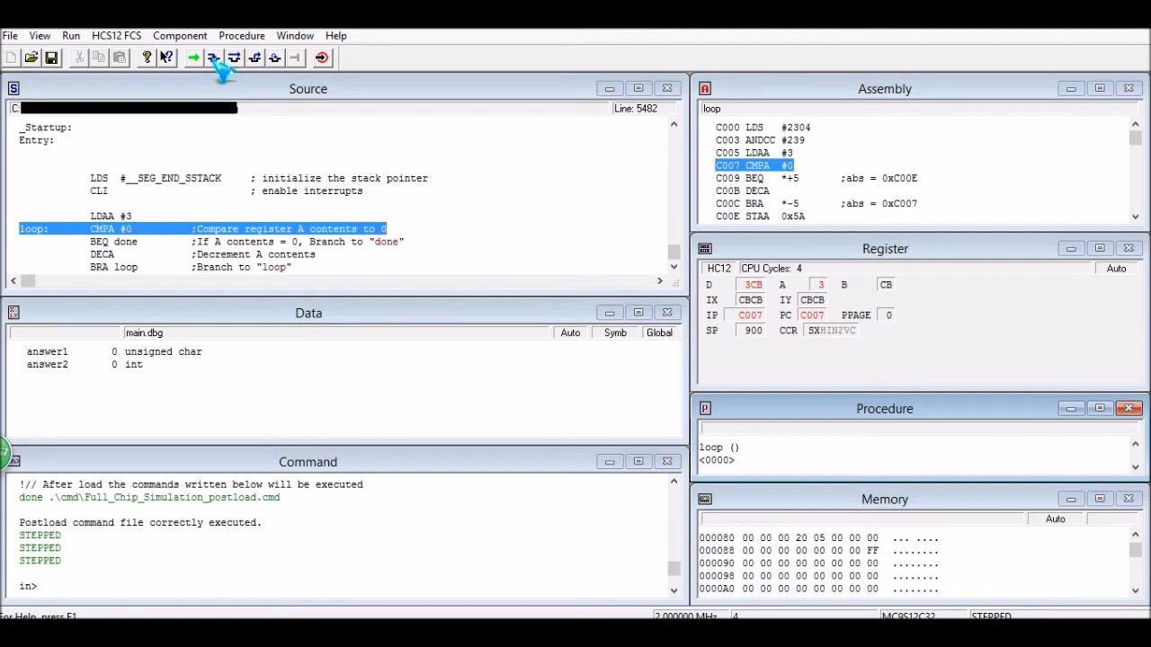
{"action": "left_click", "coordinate": [213, 57]}
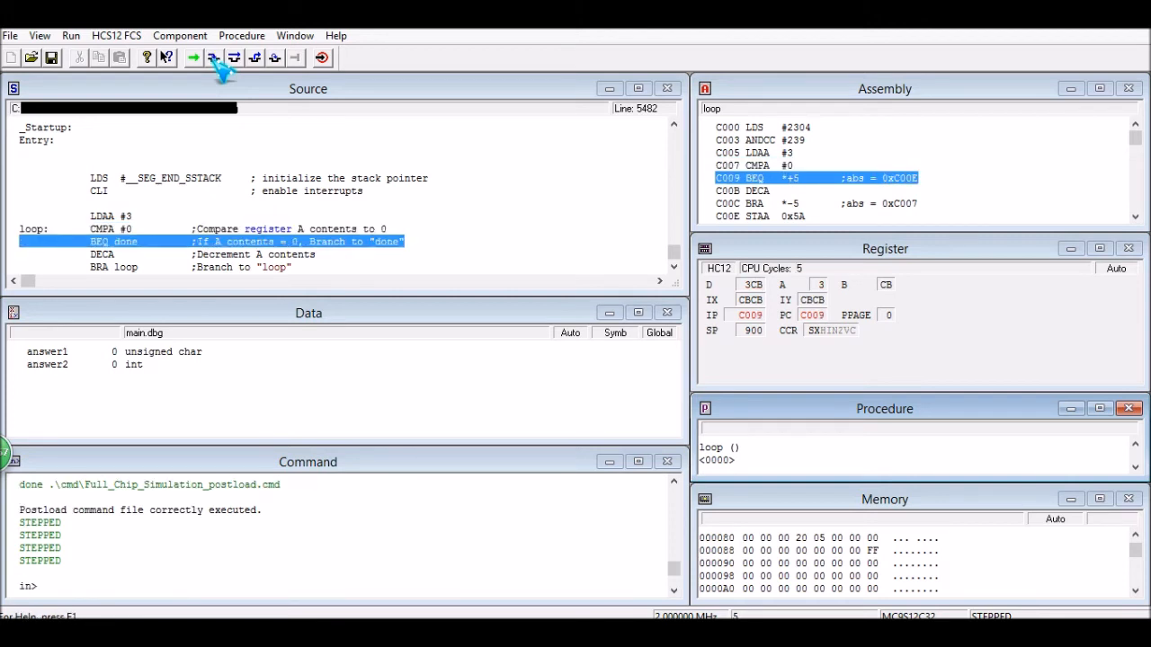
{"action": "left_click", "coordinate": [193, 57]}
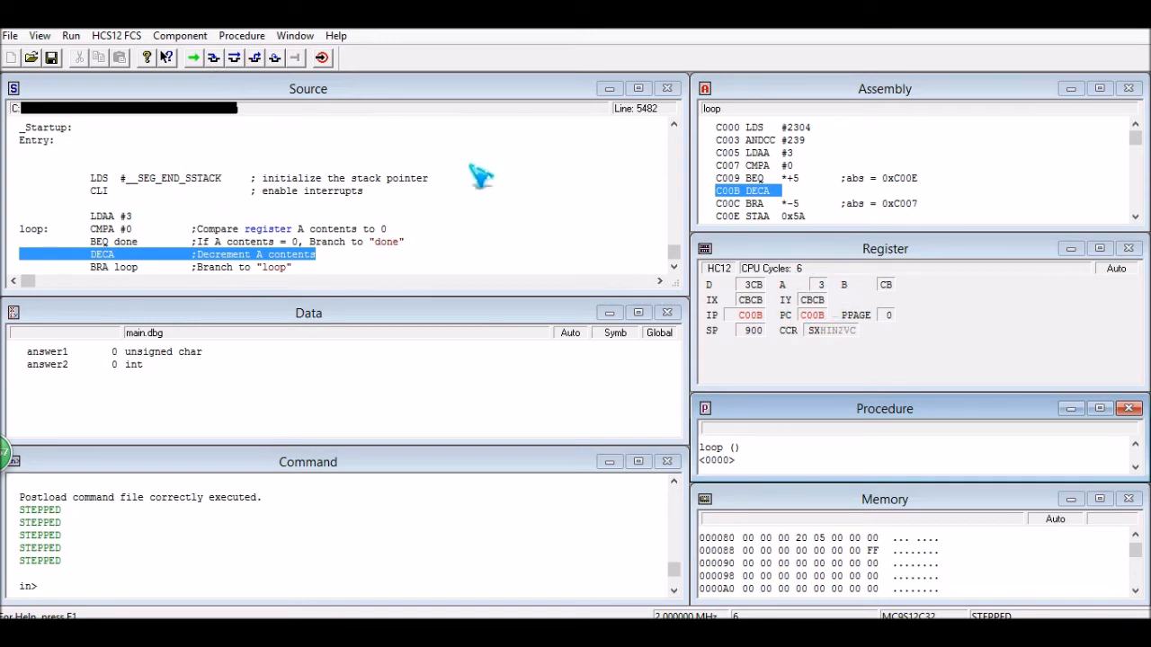
- Single-step through DECA, BRA, CMPA and BEQ, counting register A down from 2 to 0
{"action": "left_click", "coordinate": [213, 58]}
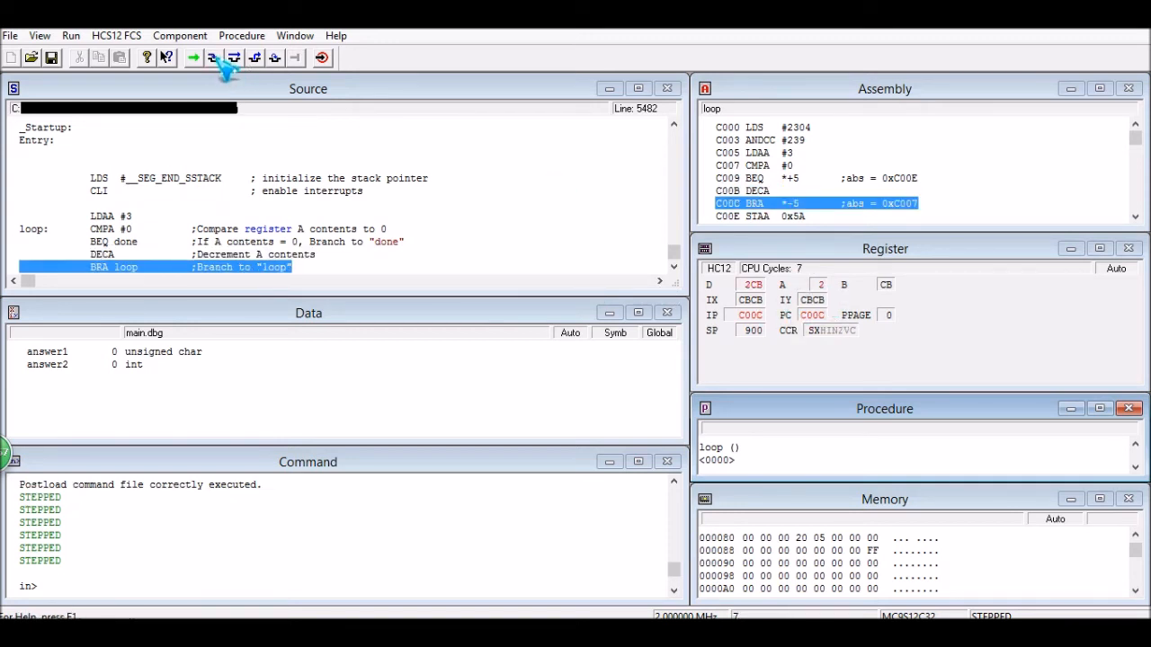
{"action": "left_click", "coordinate": [213, 58]}
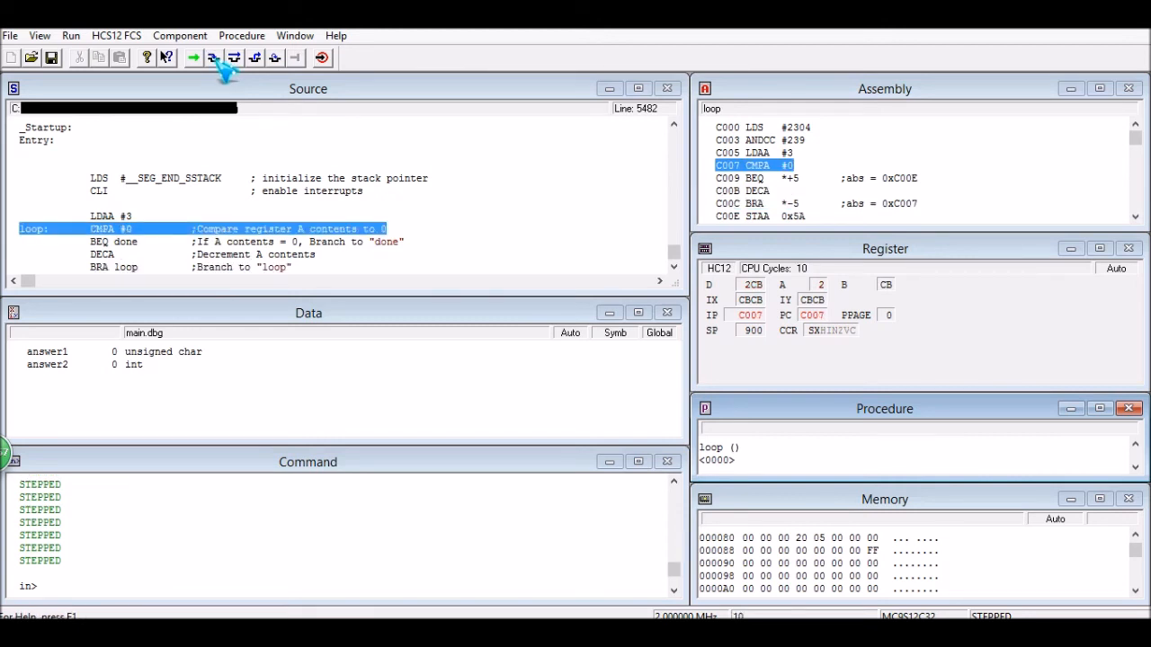
{"action": "left_click", "coordinate": [213, 57]}
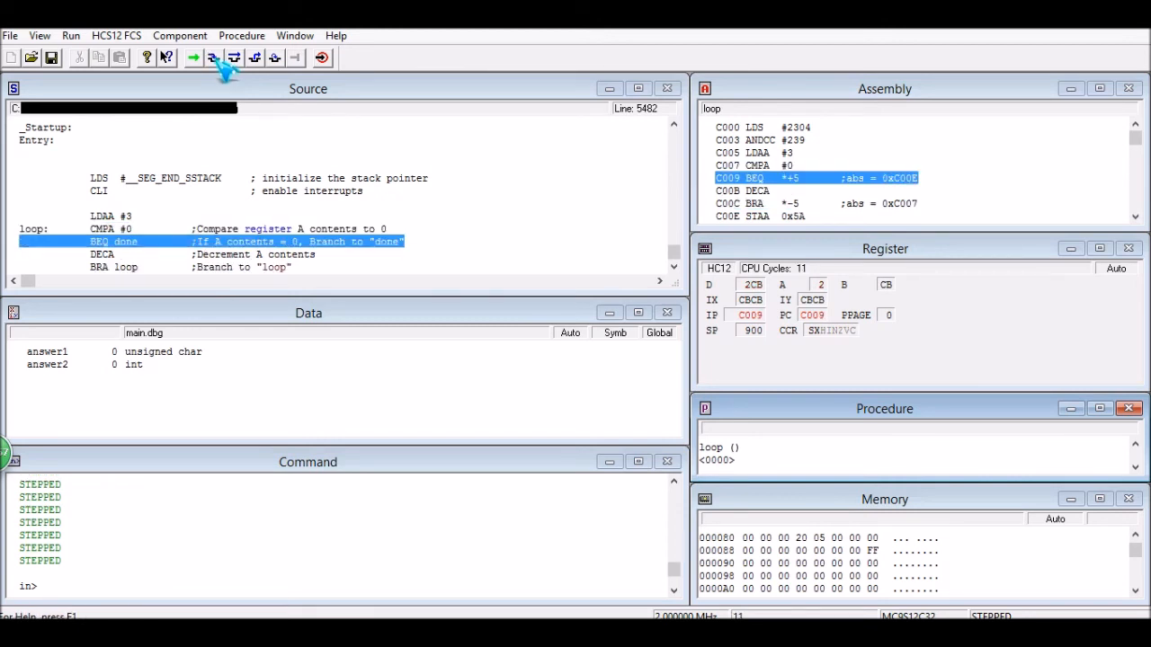
{"action": "left_click", "coordinate": [193, 56]}
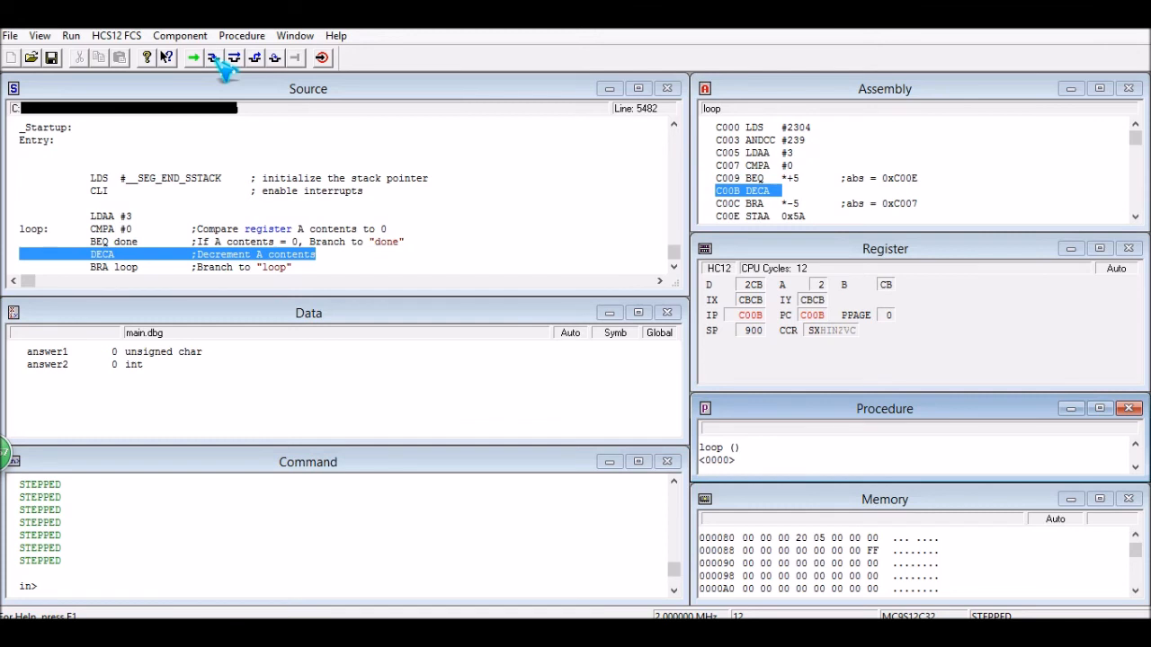
{"action": "left_click", "coordinate": [214, 58]}
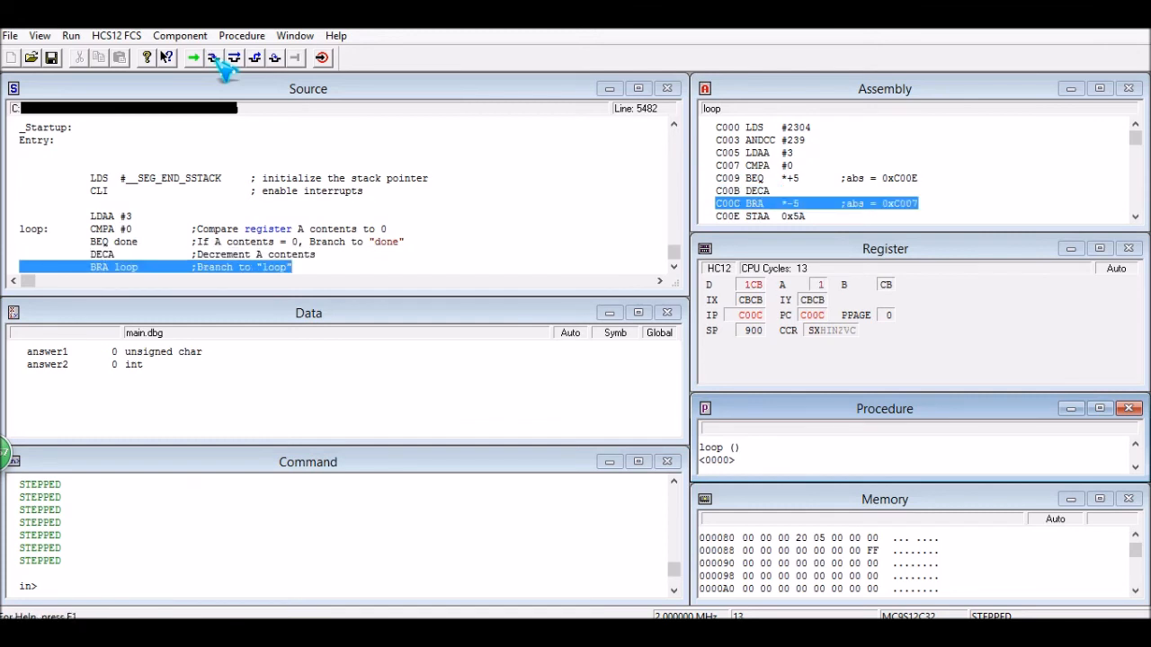
{"action": "left_click", "coordinate": [213, 57]}
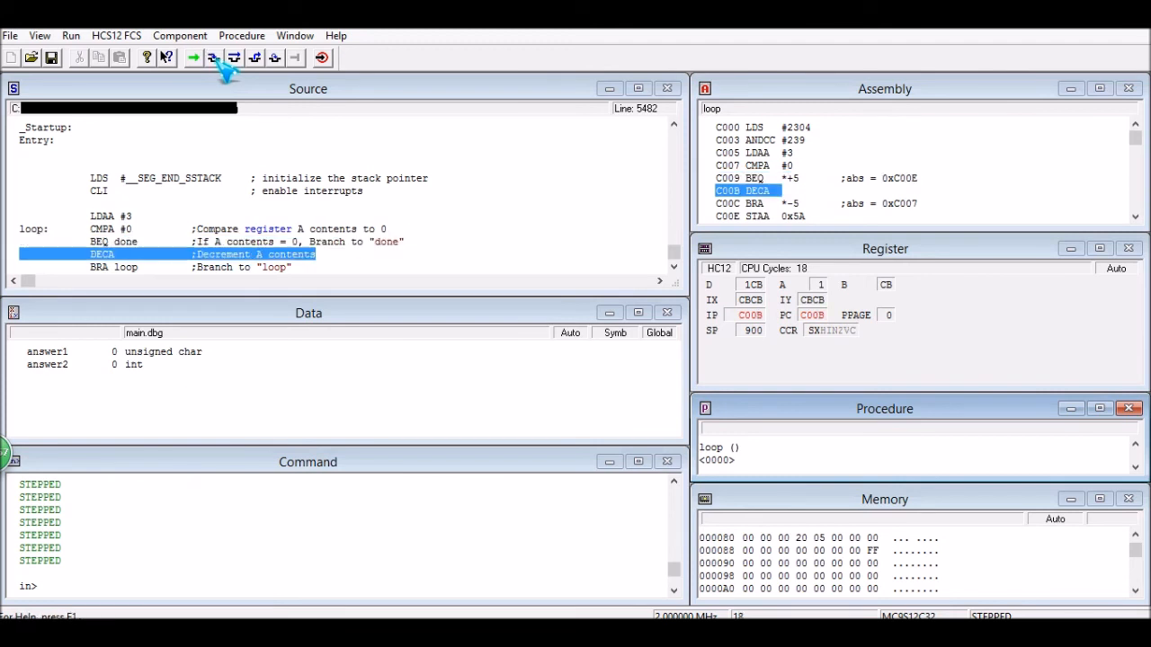
{"action": "left_click", "coordinate": [213, 57]}
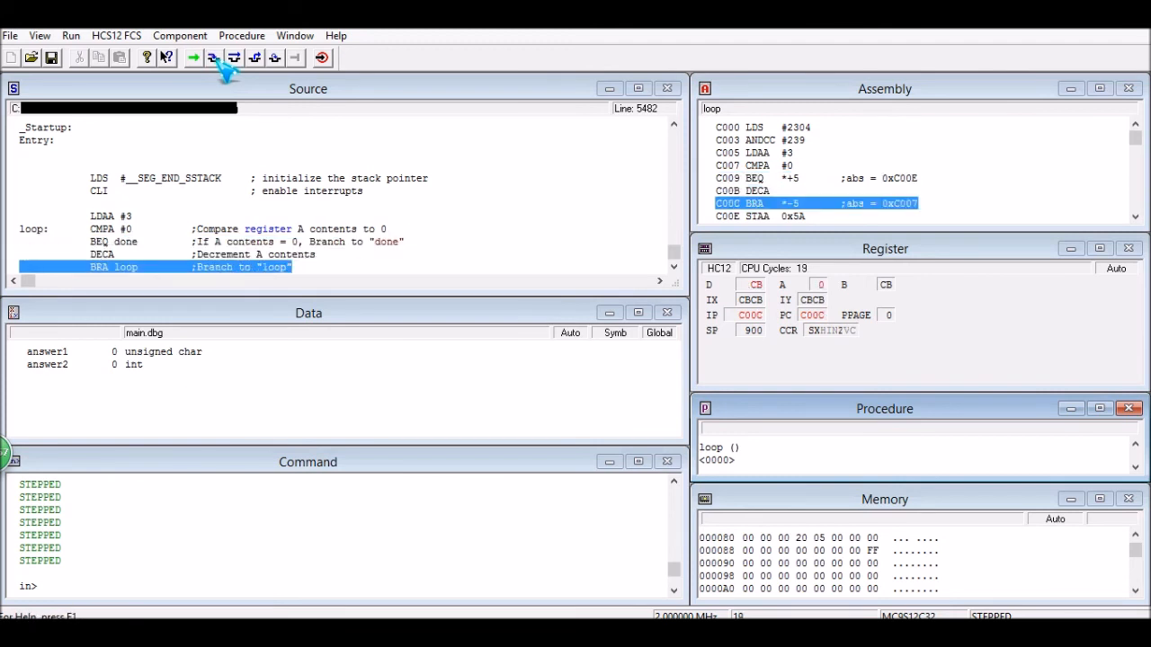
{"action": "left_click", "coordinate": [193, 57]}
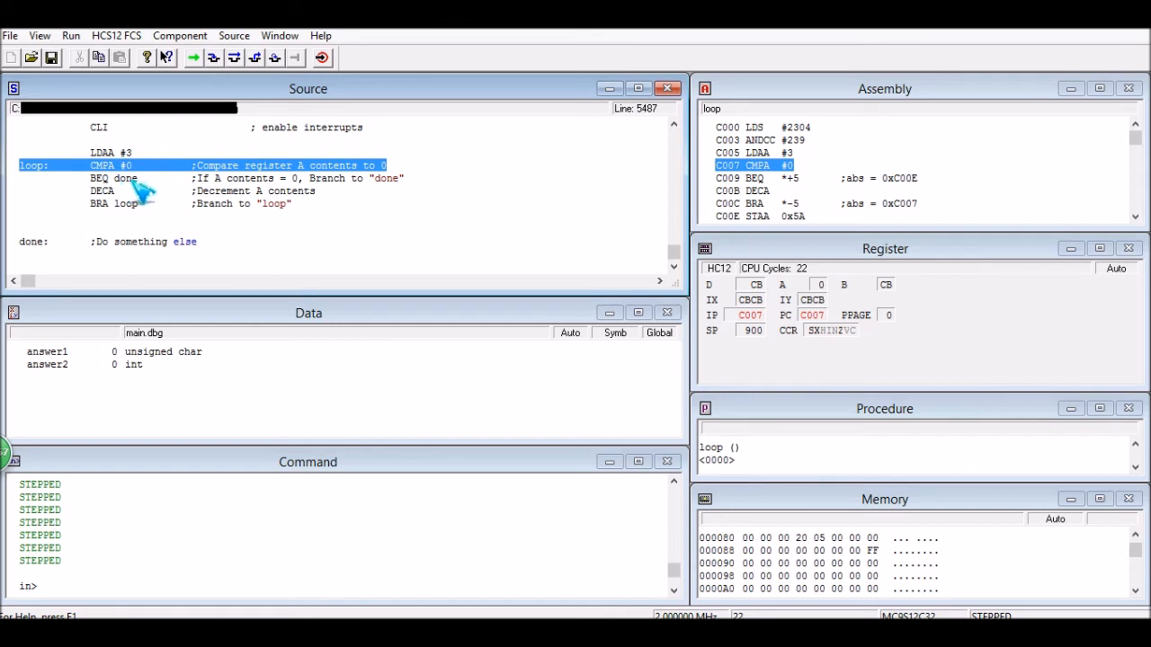
{"action": "mouse_move", "coordinate": [61, 263]}
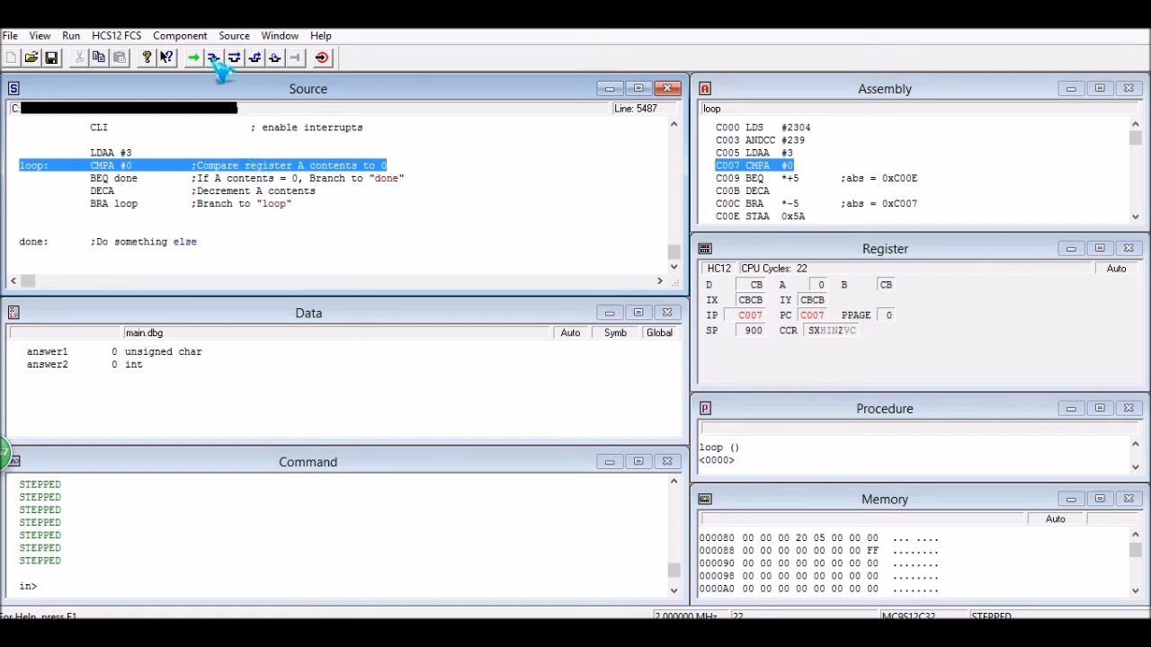
- Single-step BEQ with A at 0, jumping to done at the STAA instruction
{"action": "left_click", "coordinate": [214, 57]}
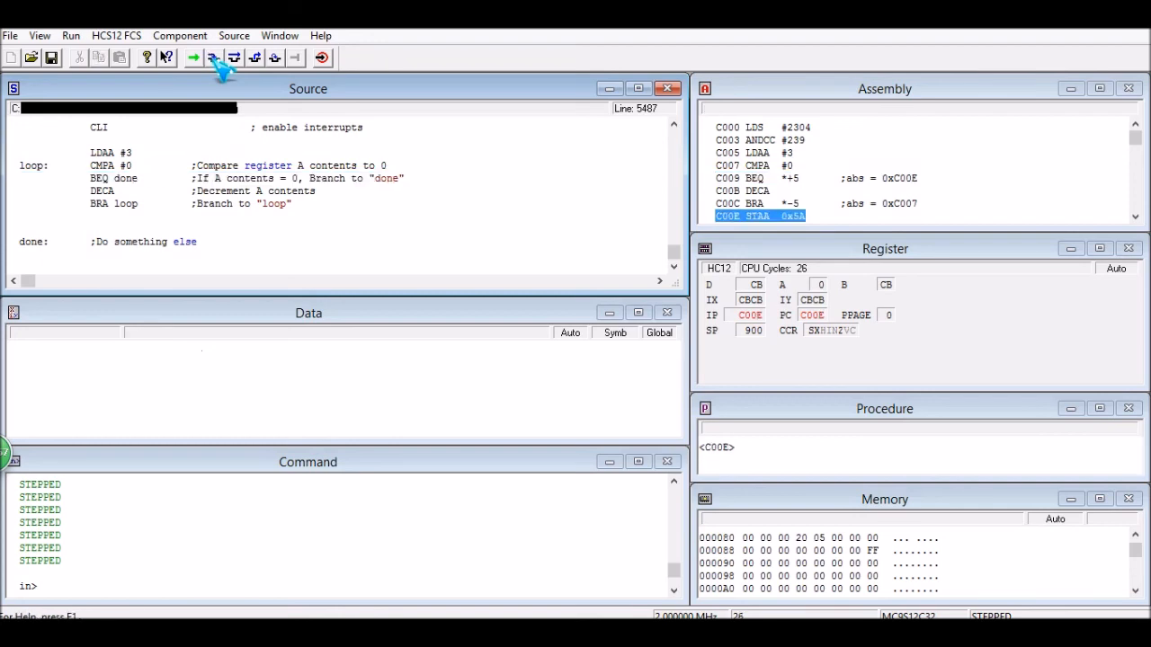